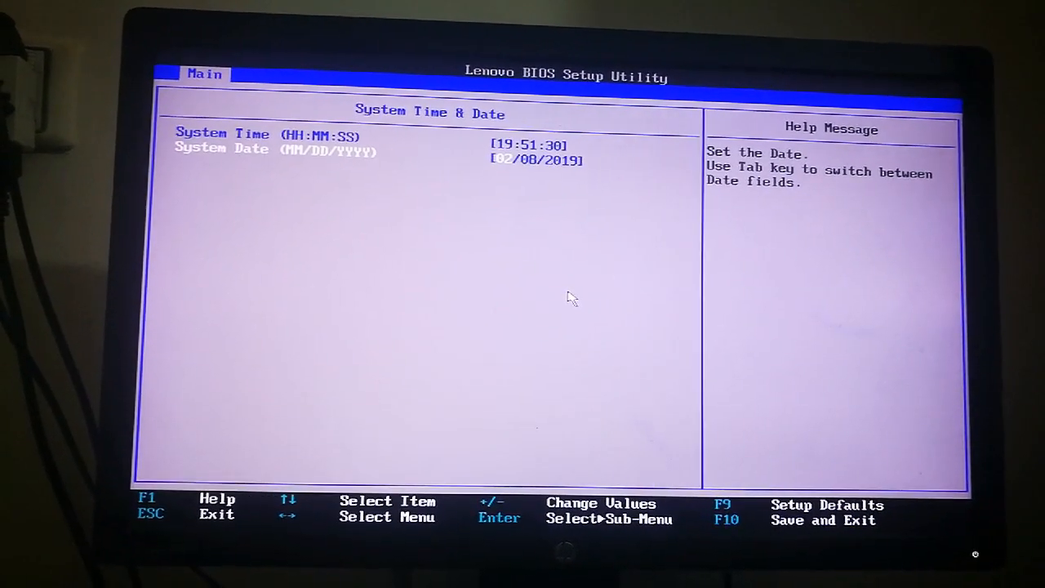
Save and exit the Lenovo BIOS with F10 so the machine boots the Mojave USB installer.
key("F10")
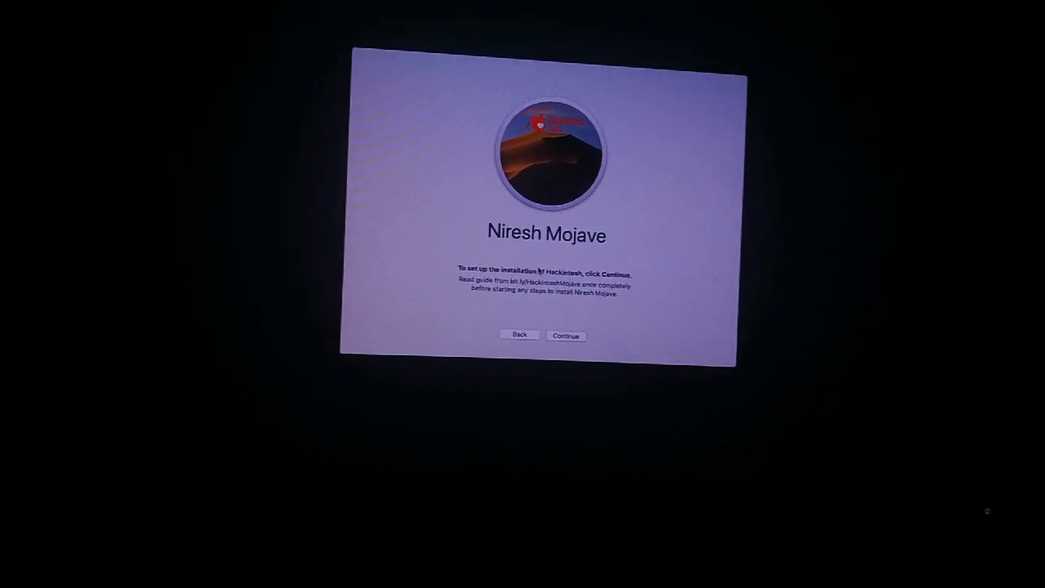
Continue past the welcome and information pages to disk selection, then pull down the Utilities menu.
left_click(565, 337)
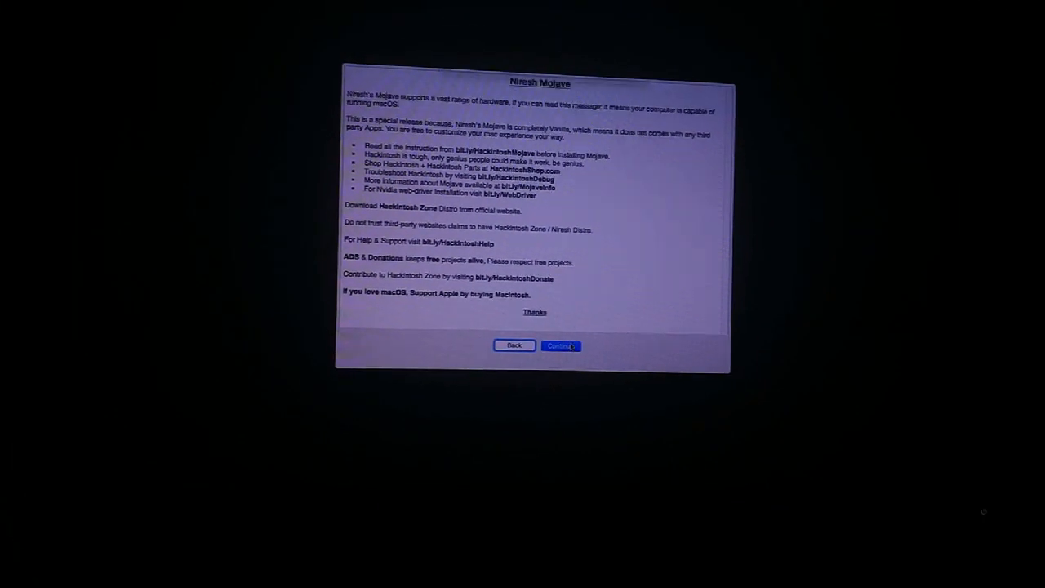
left_click(558, 346)
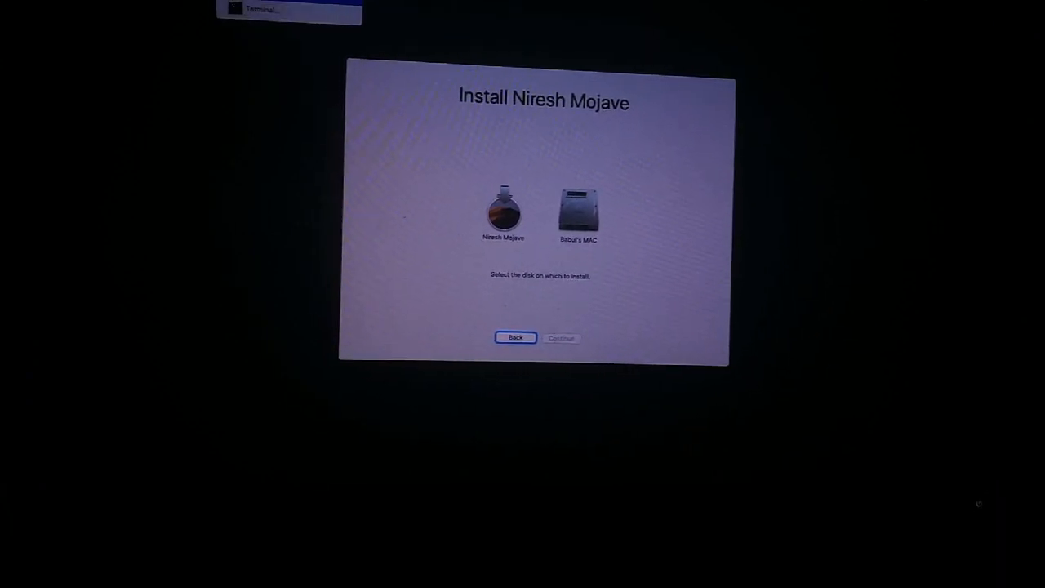
left_click(366, 154)
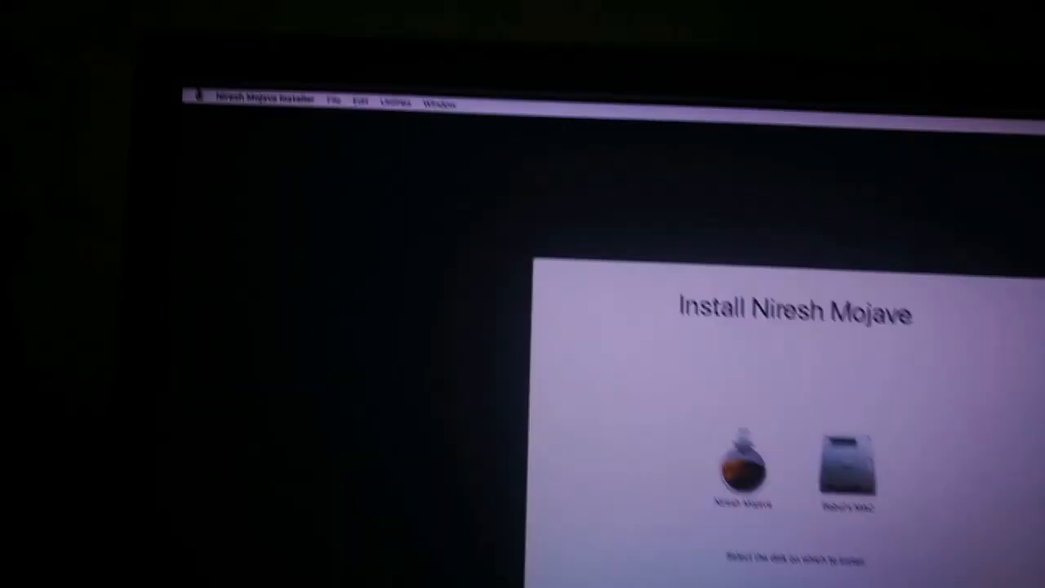
left_click(529, 10)
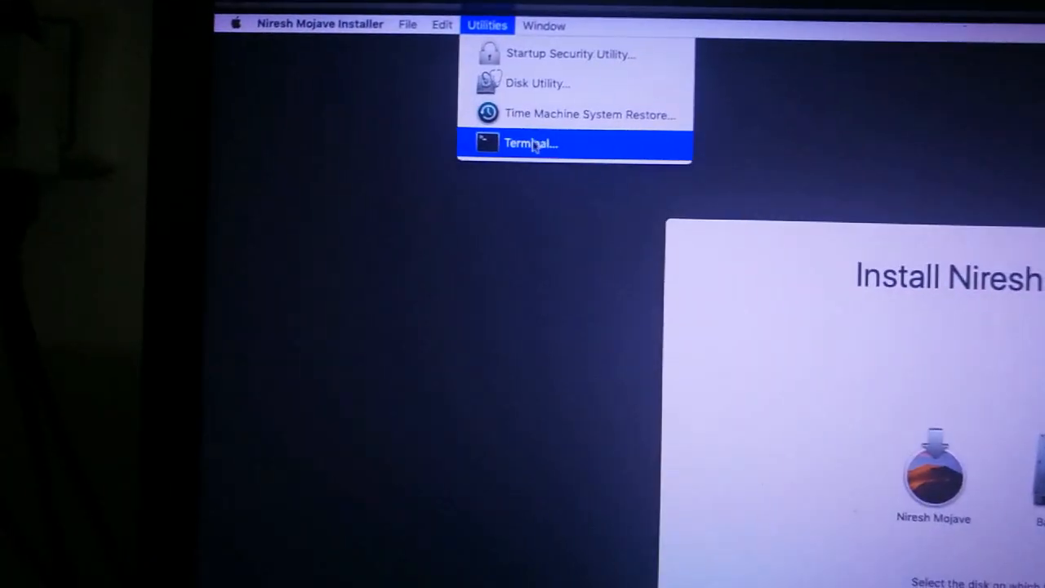
Launch Terminal from Utilities and run diskutil list to show all attached disks.
left_click(529, 144)
type("diskutil list")
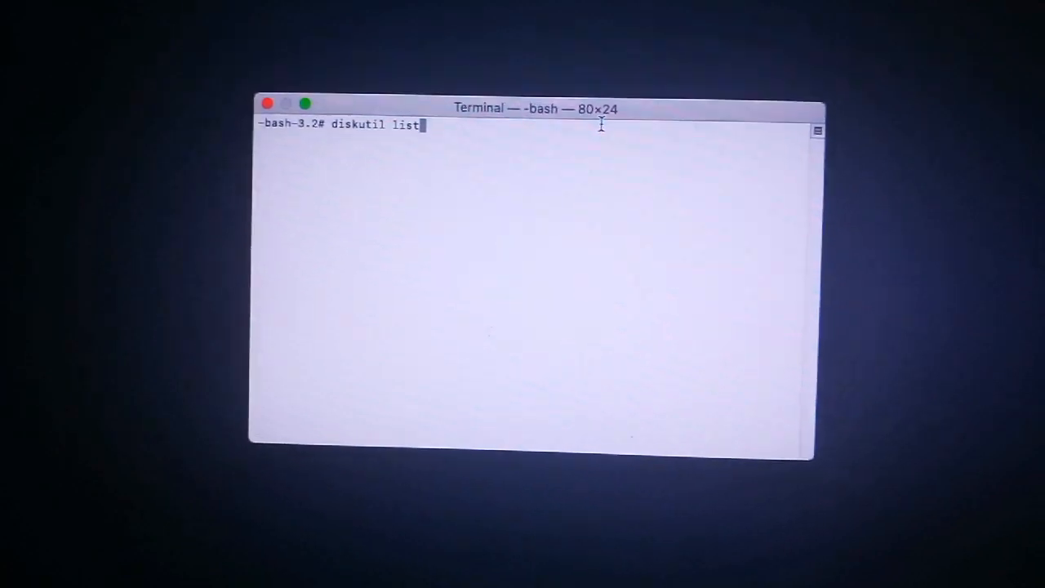
key("Return")
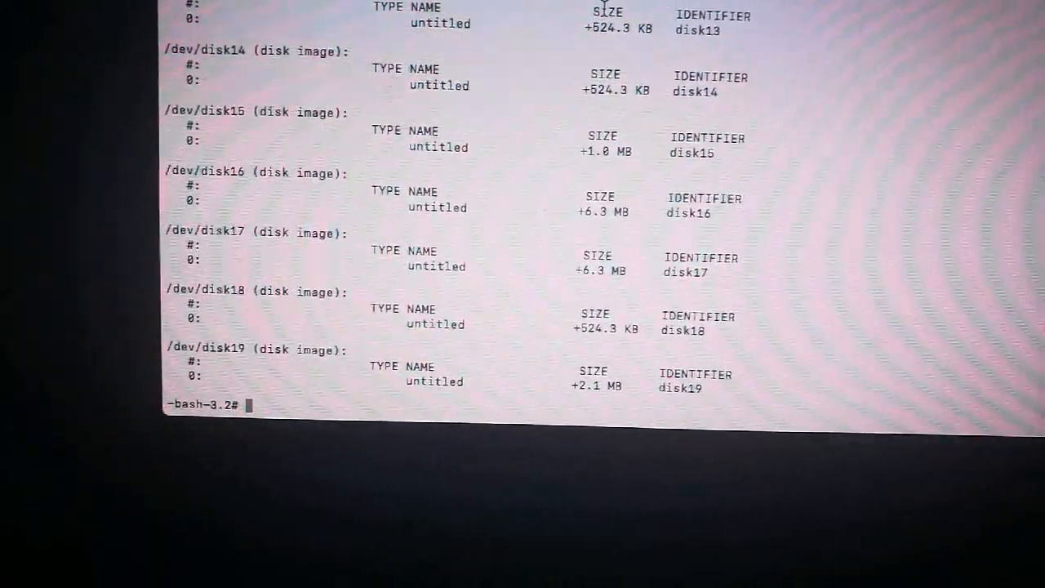
Run diskutil umount disk0, which reports the disk is already unmounted or partitioned.
type("di")
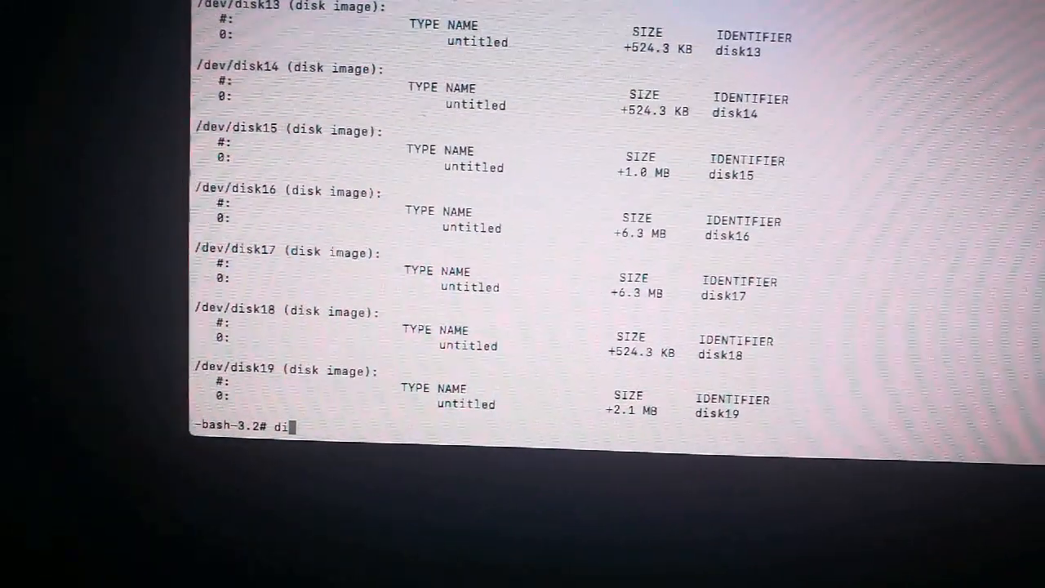
type("skut")
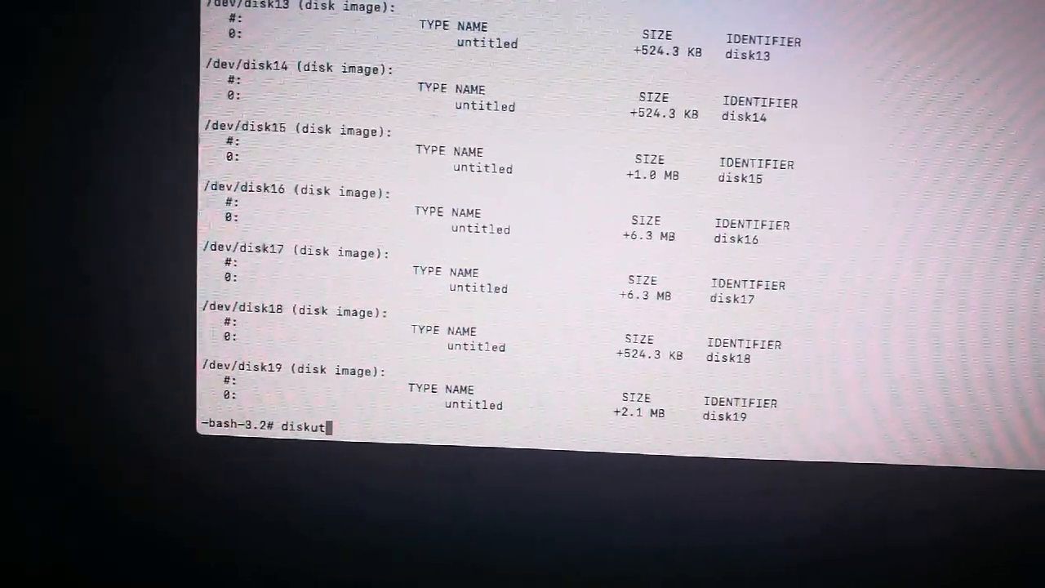
type("il u")
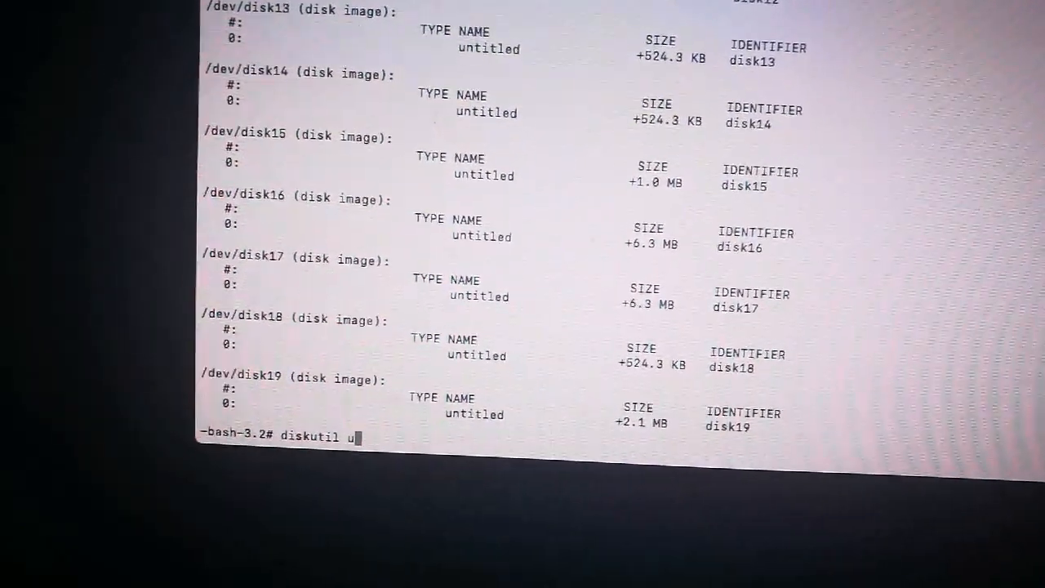
type("mount")
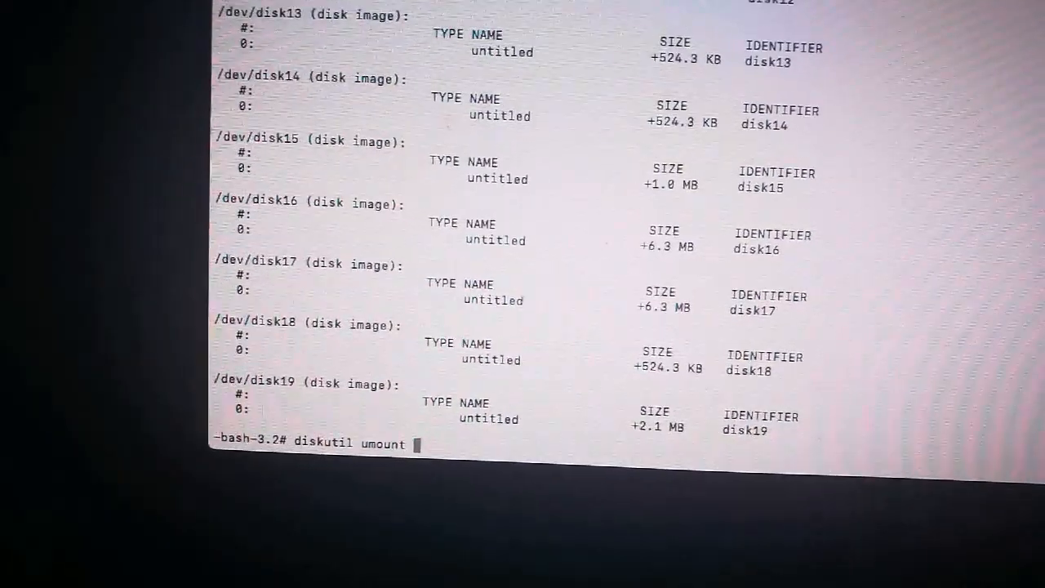
type("disk0")
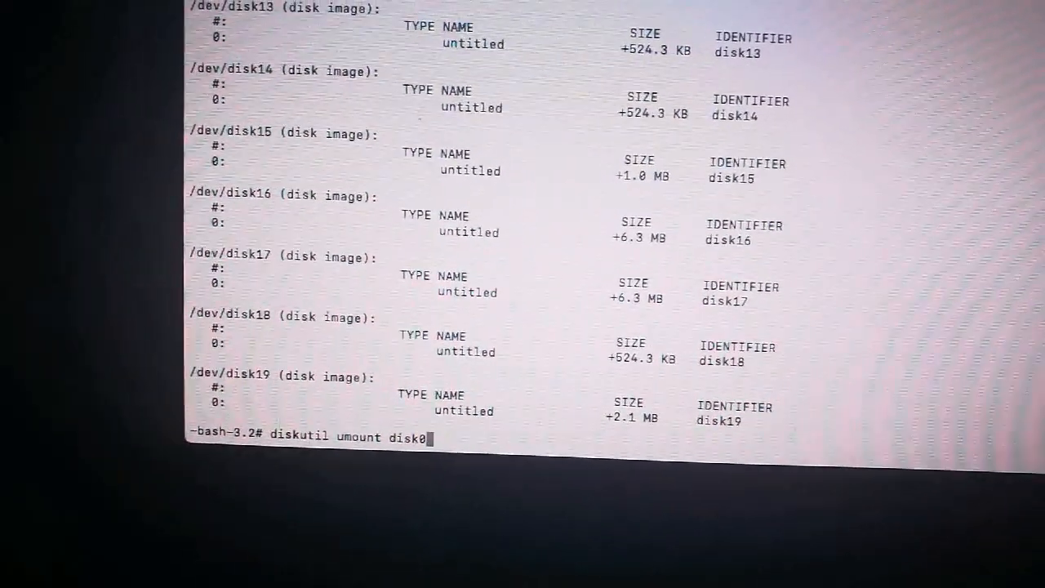
key("Return")
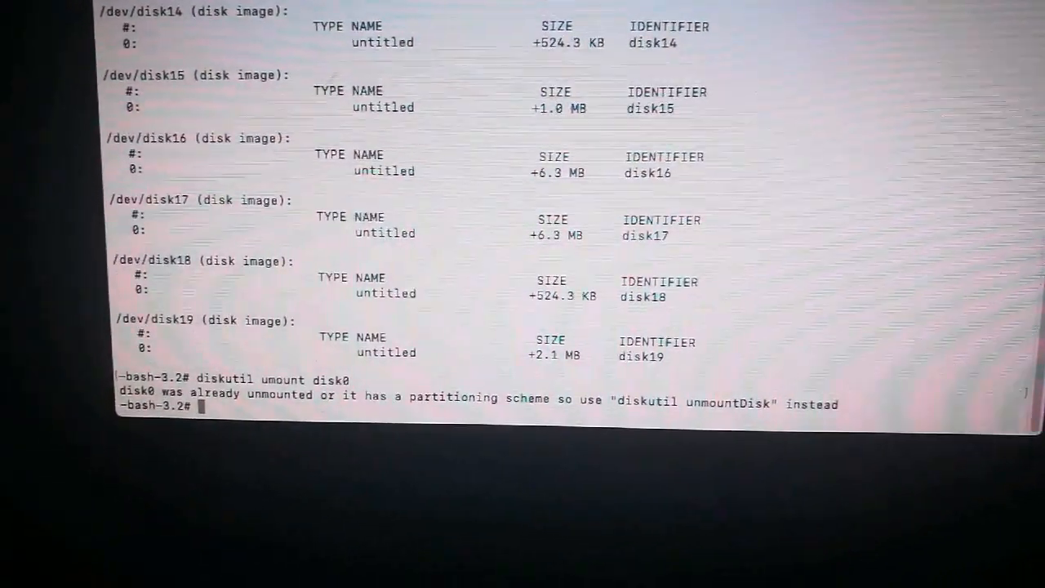
Run diskutil eraseDisk free free disk0 to wipe the internal SSD completely.
type("di")
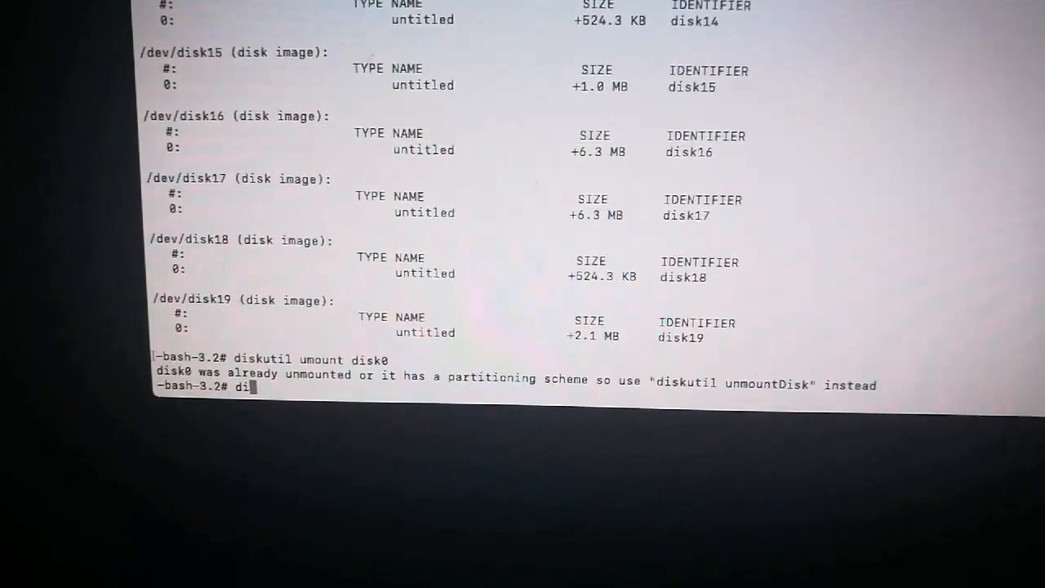
type("skutil era")
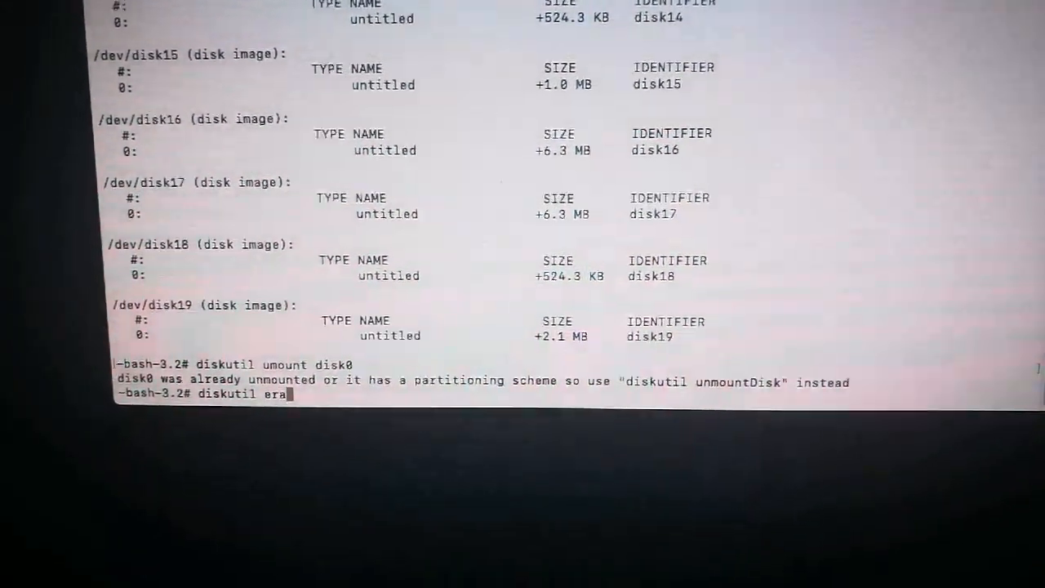
type("se")
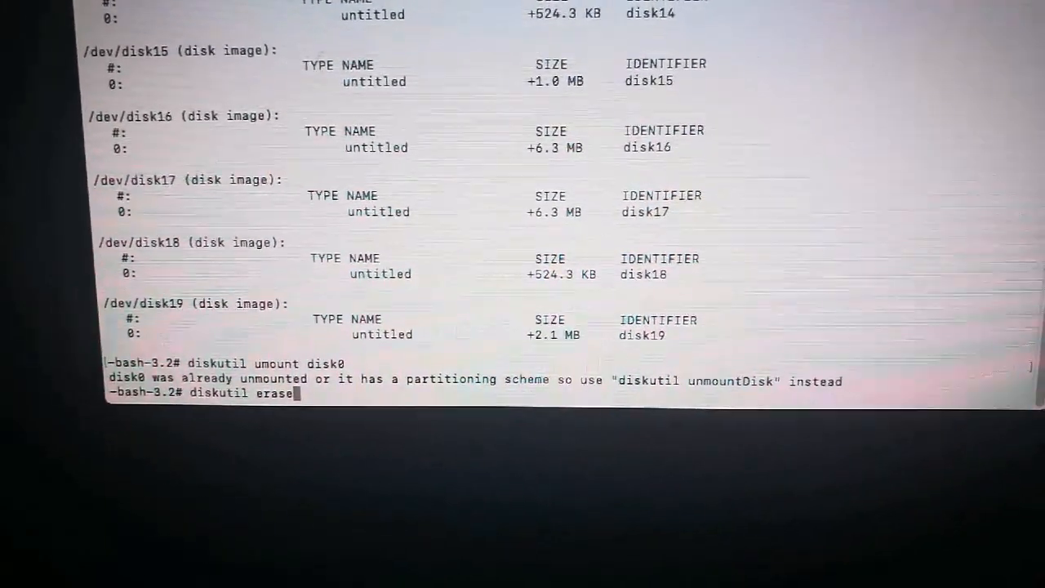
type("D")
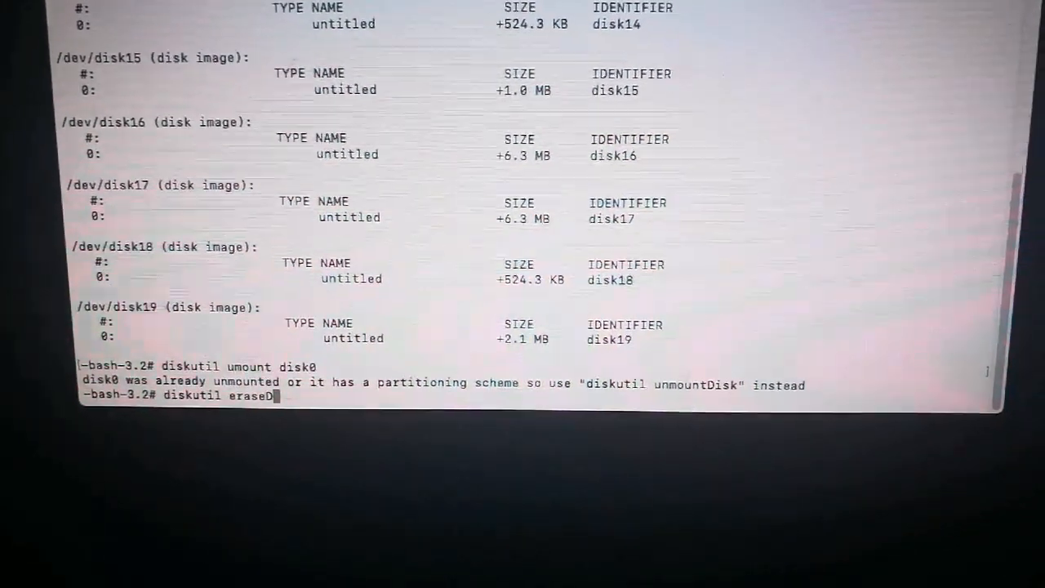
type("i")
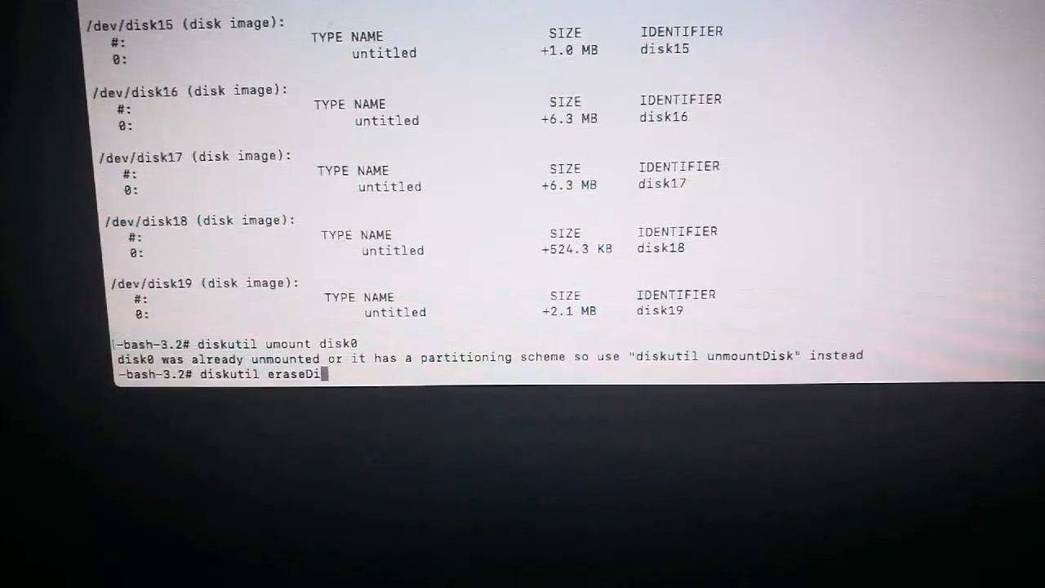
type("sk")
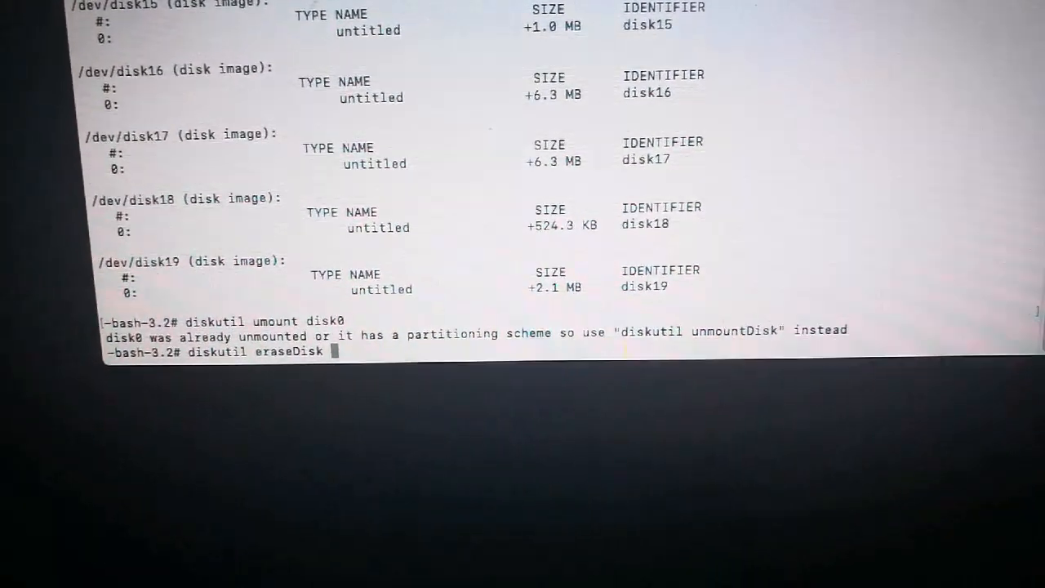
type("disk")
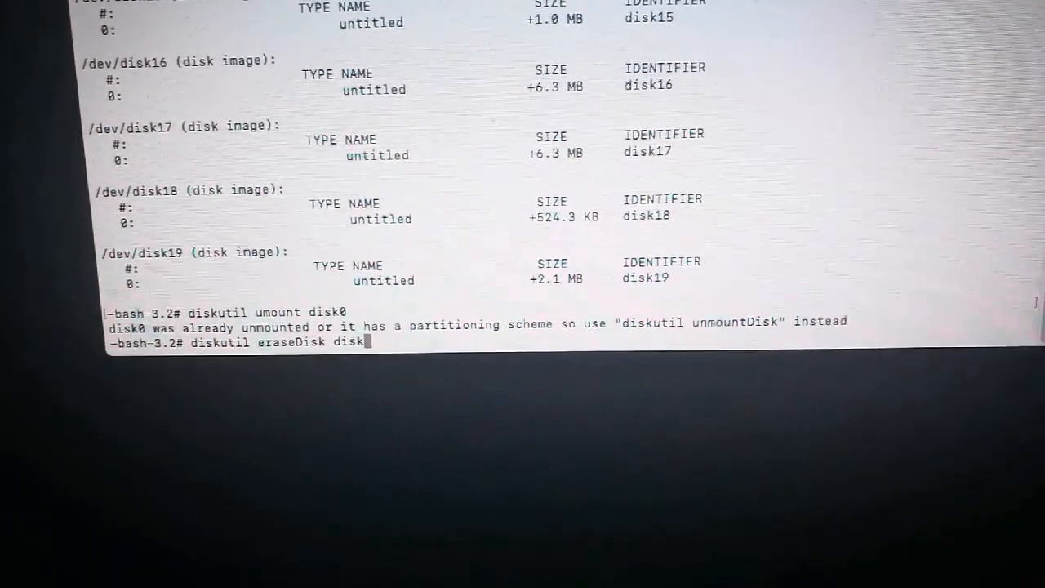
type("0")
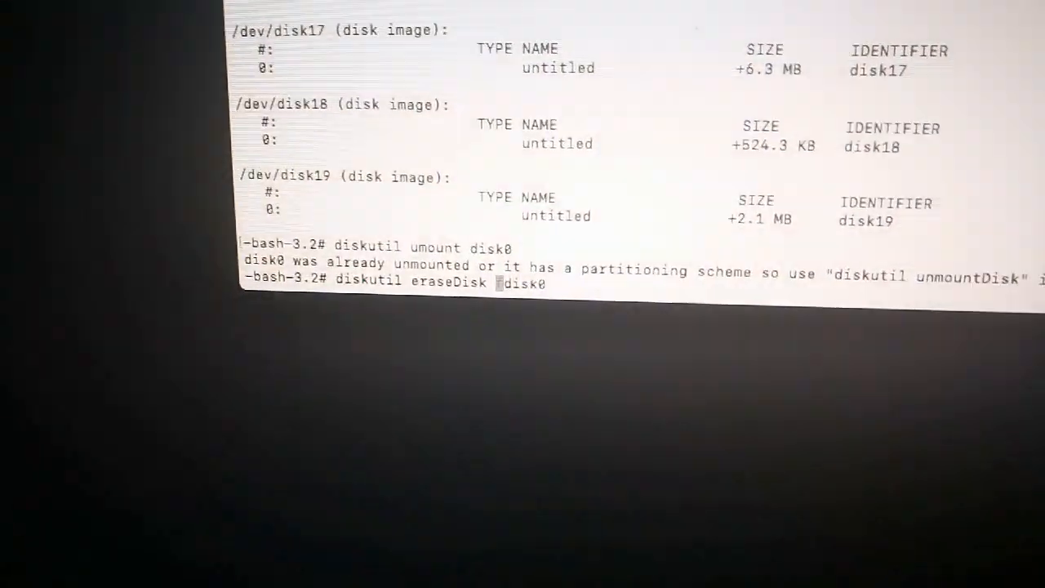
type("free free")
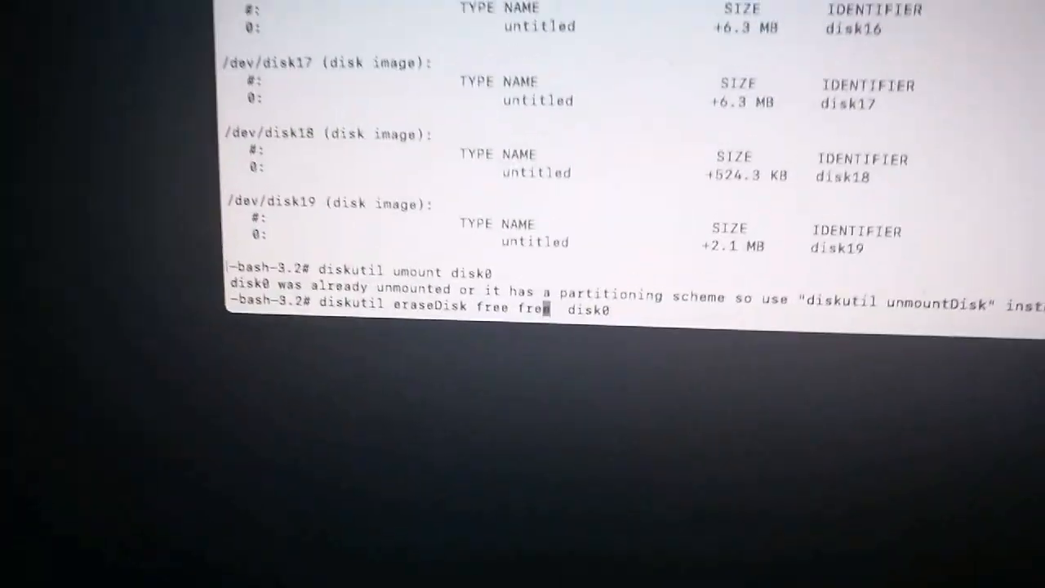
key("Return")
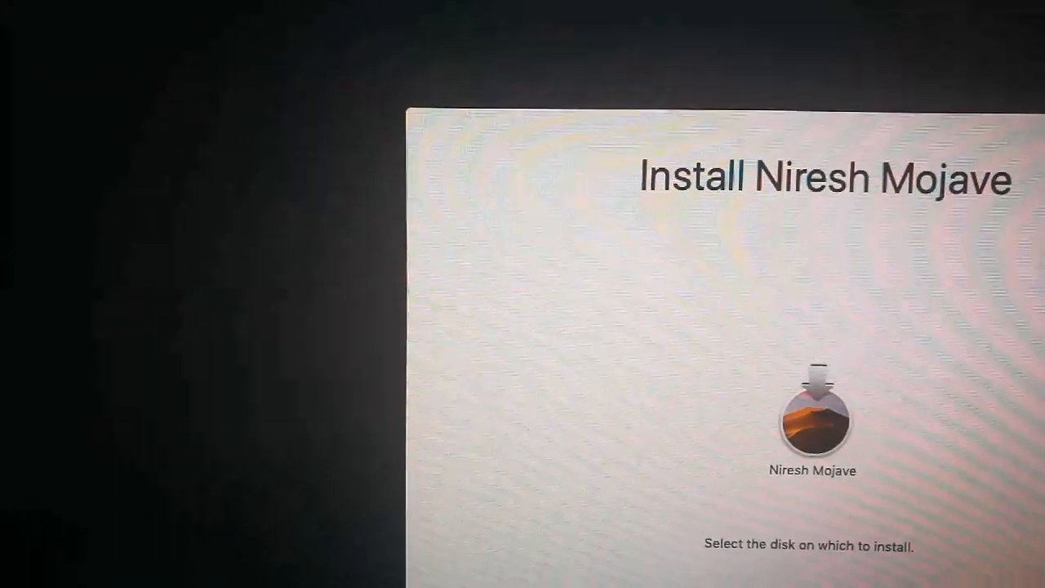
Launch Disk Utility from the Utilities menu, showing the internal 128 GB Samsung SSD.
left_click(307, 100)
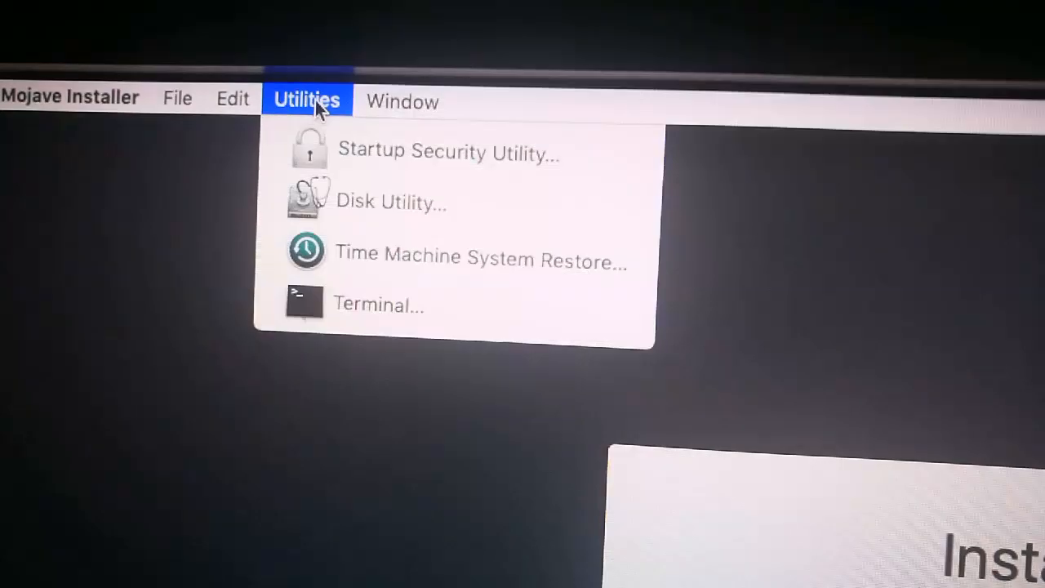
left_click(392, 202)
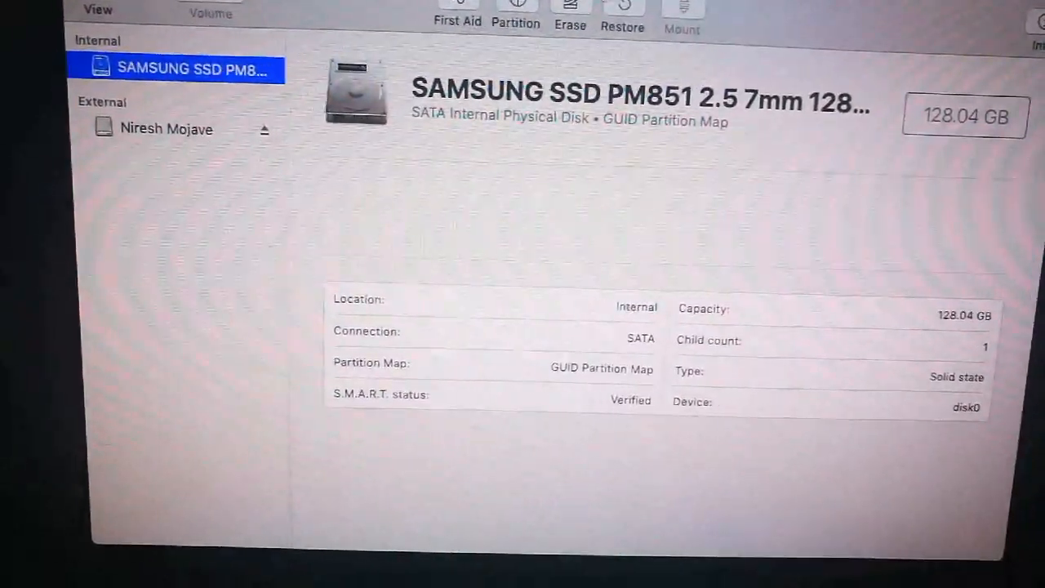
Start erasing the Samsung SSD and set its format to Mac OS Extended (Journaled), keeping GUID Partition Map.
left_click(570, 13)
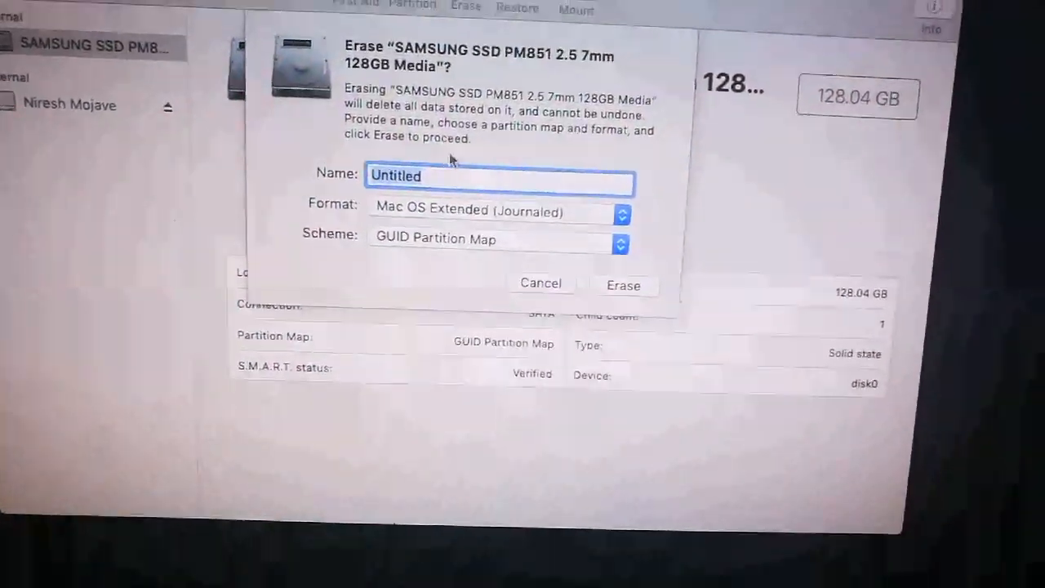
left_click(498, 212)
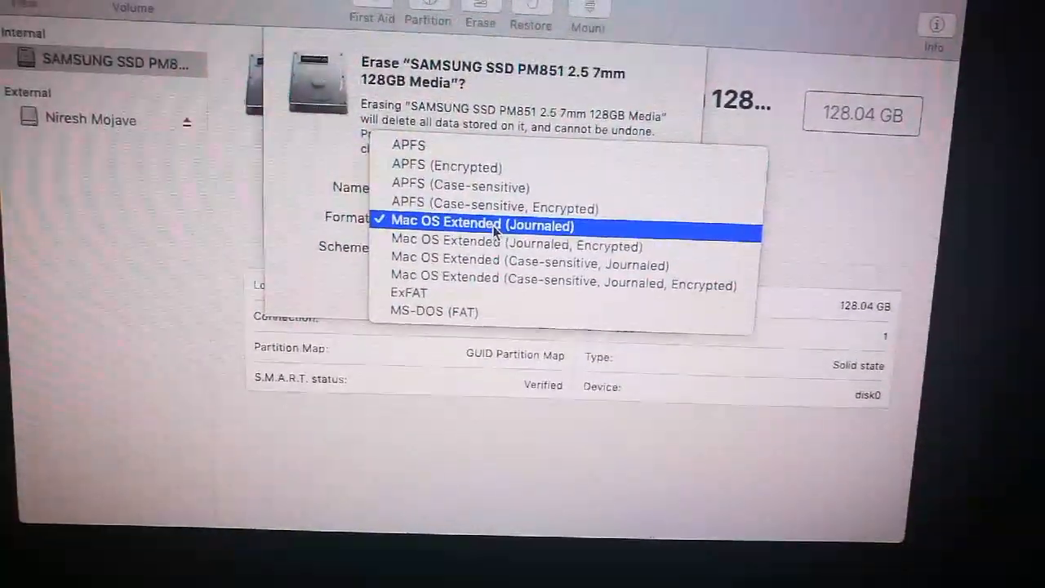
left_click(480, 226)
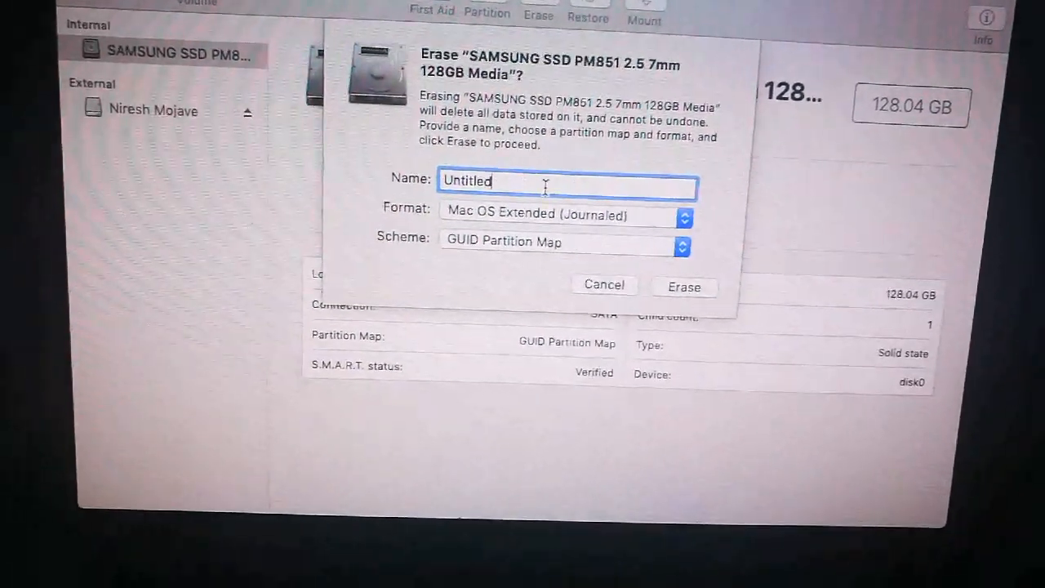